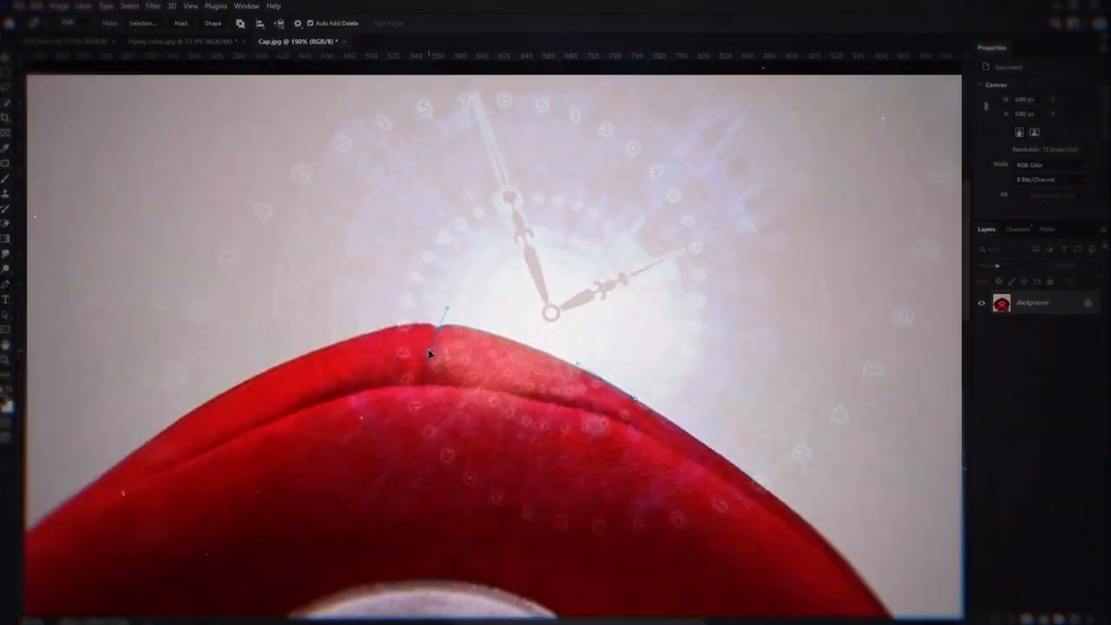
- Save the cut-out evil Mario face as a transparent PNG in the asset folder
click(430, 35)
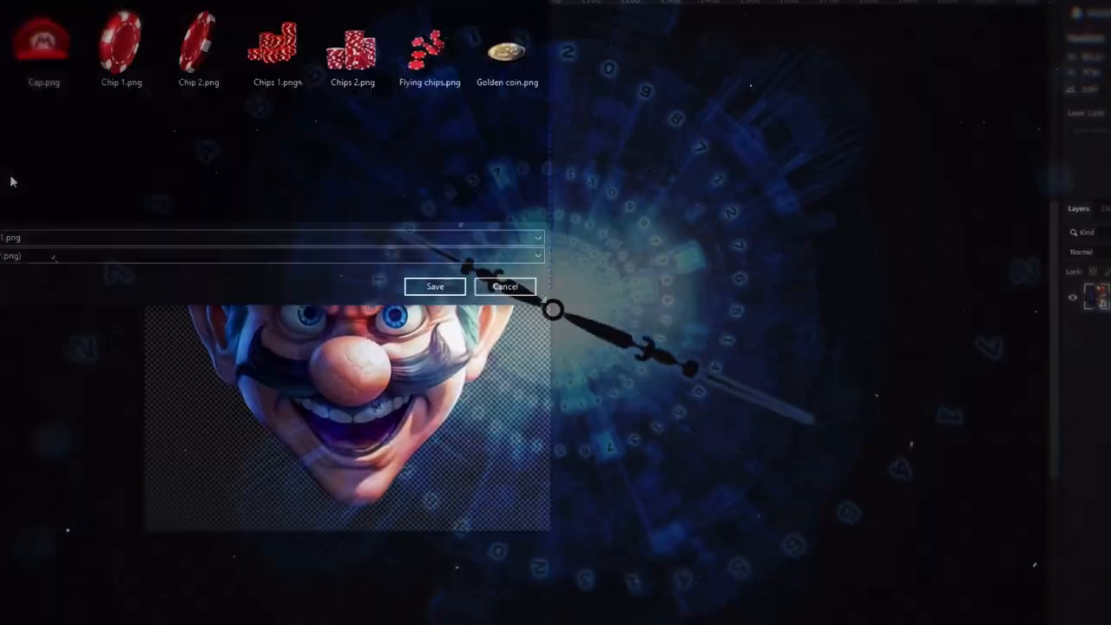
click(434, 286)
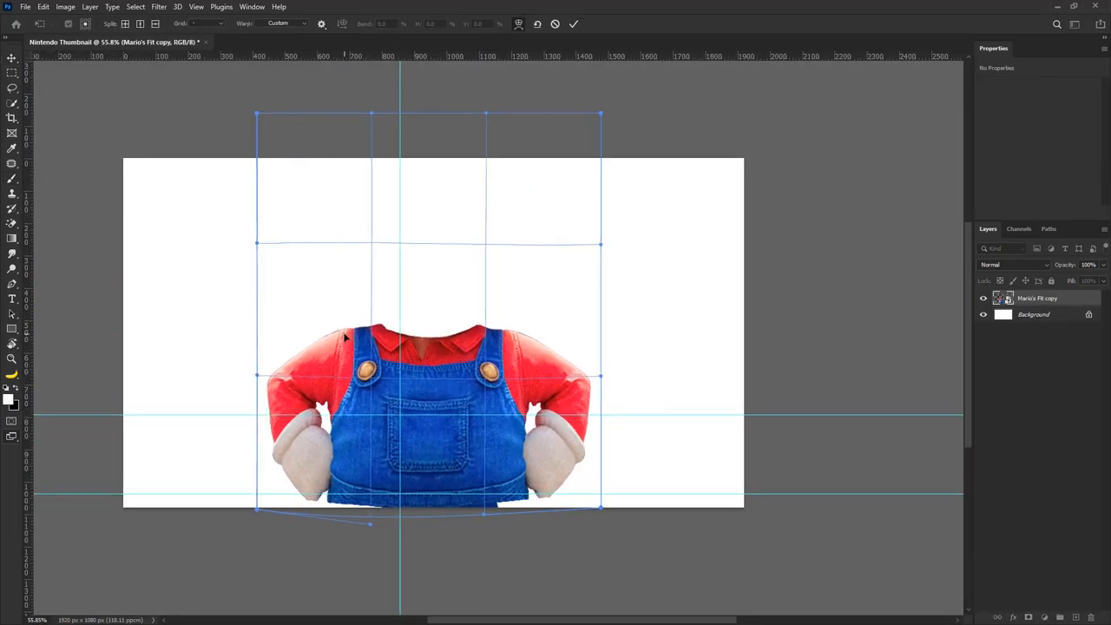
- Reshape Mario's body outline with the Liquify filter at the bottom of the thumbnail
click(158, 7)
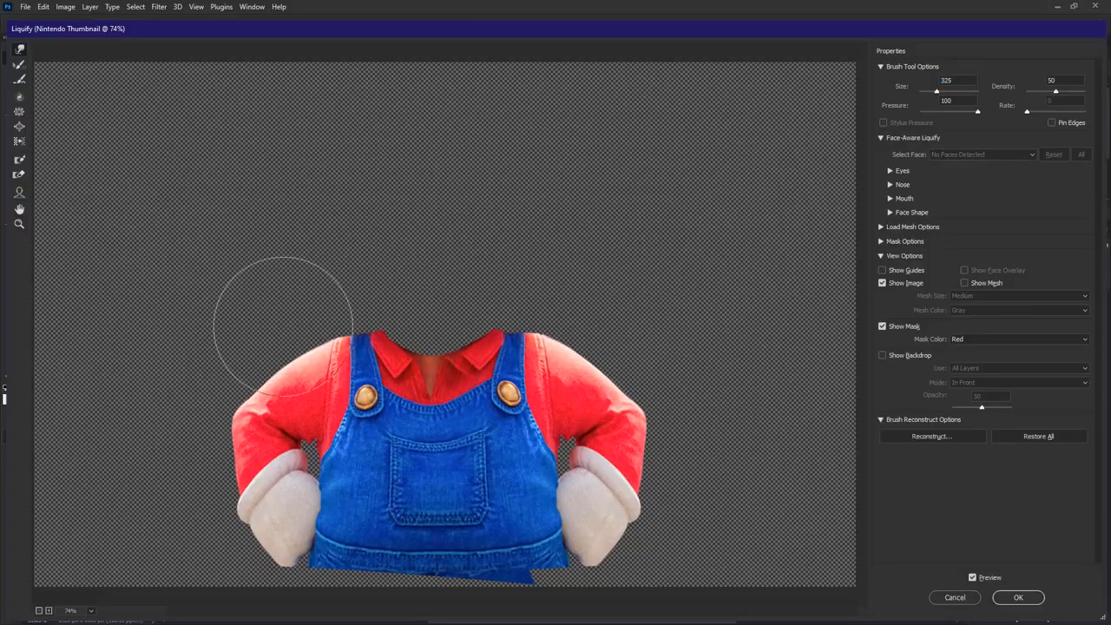
click(1018, 597)
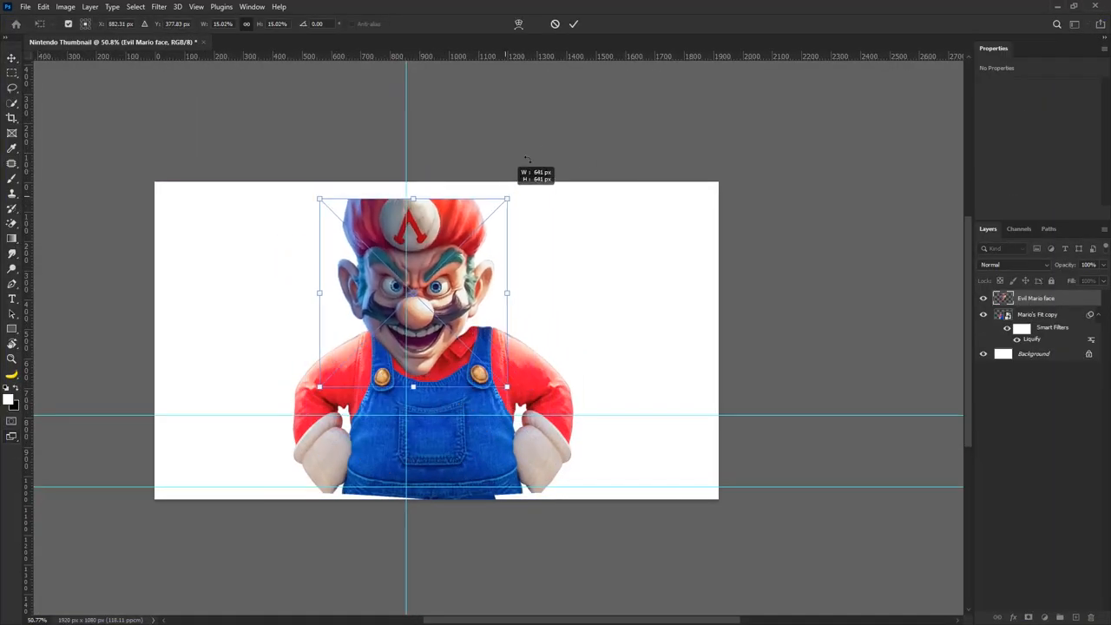
- Scale the evil Mario face with Free Transform so it sits on the body
drag(413, 200, 431, 205)
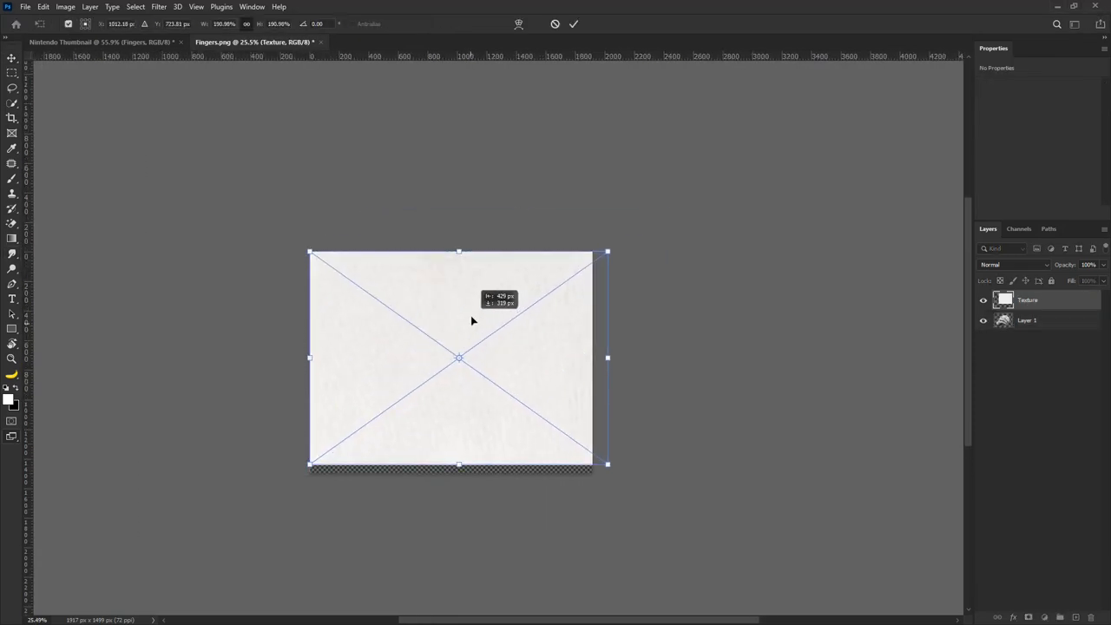
- Blend the paper texture over the glove in Hard Light and boost contrast with Levels
click(1011, 264)
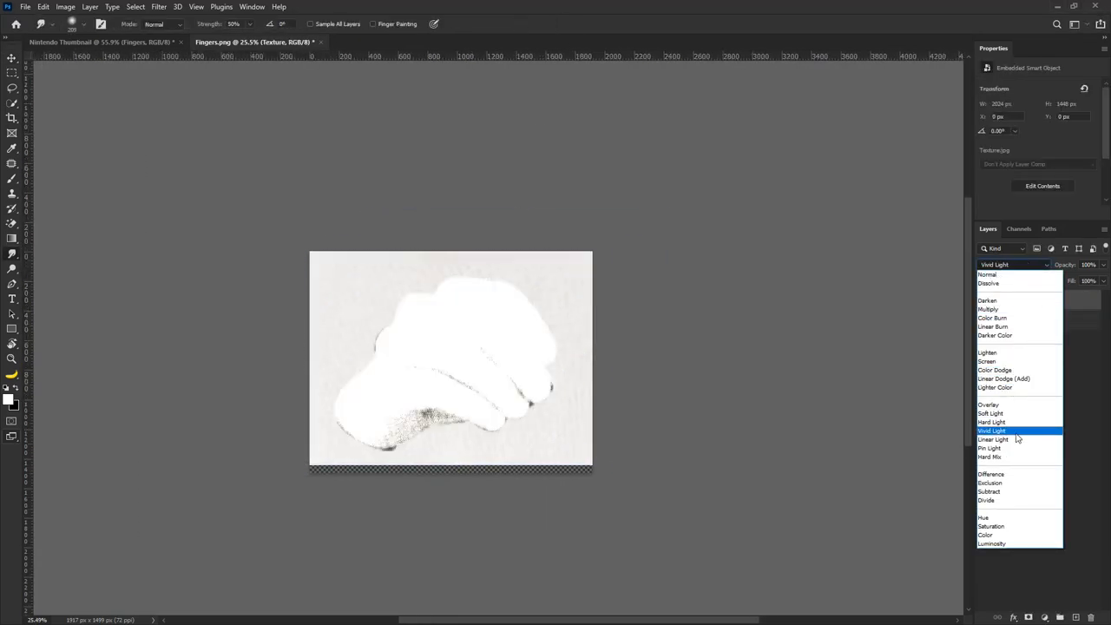
click(992, 422)
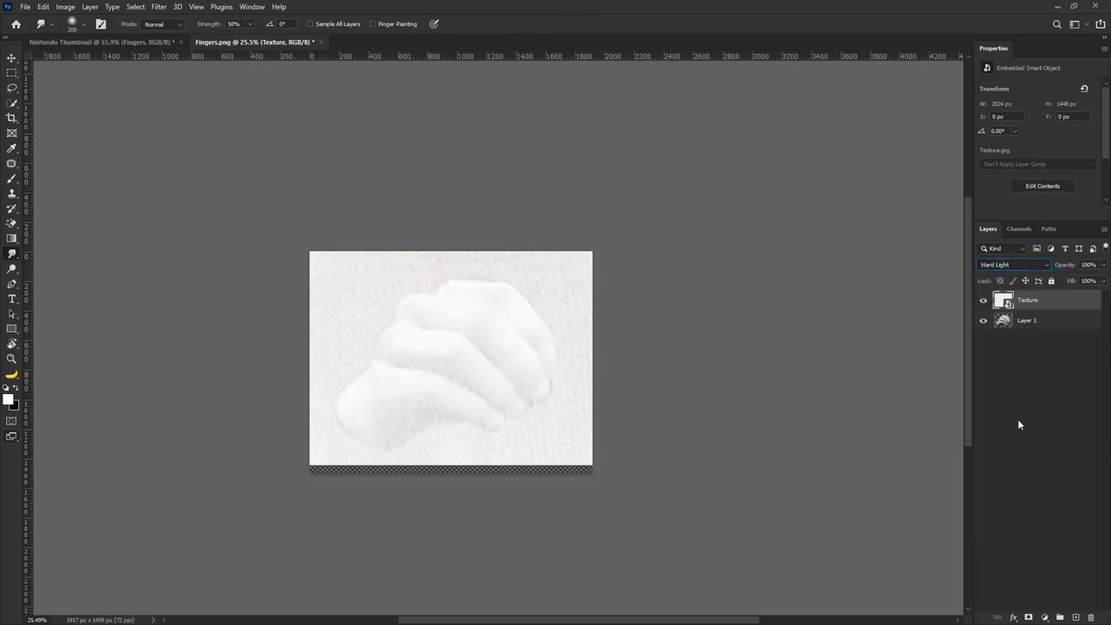
mouse_move(1045, 299)
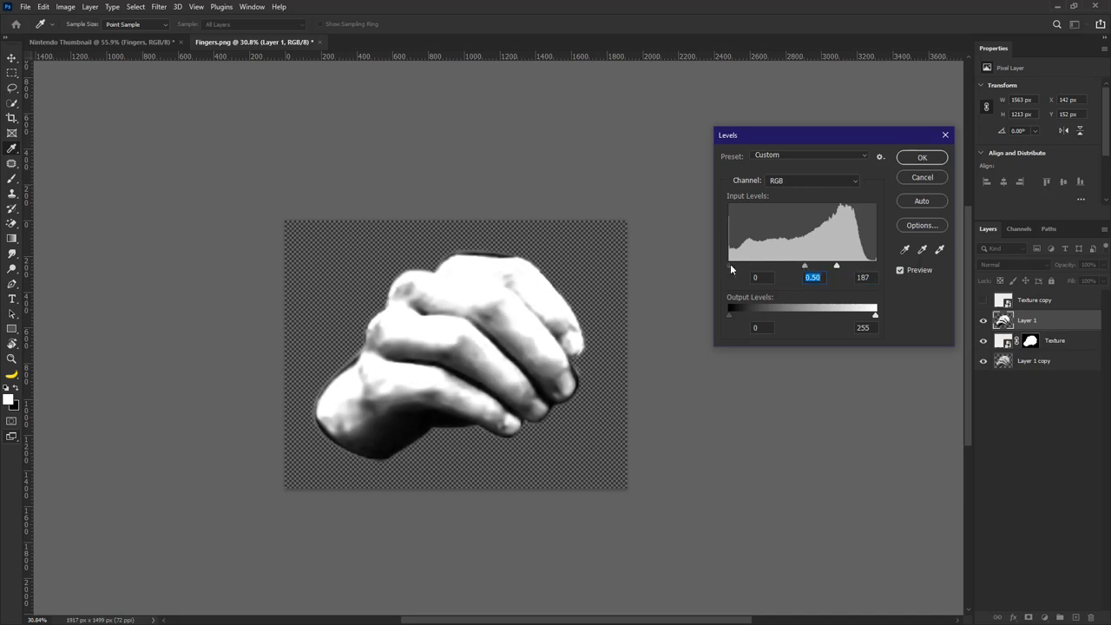
click(922, 156)
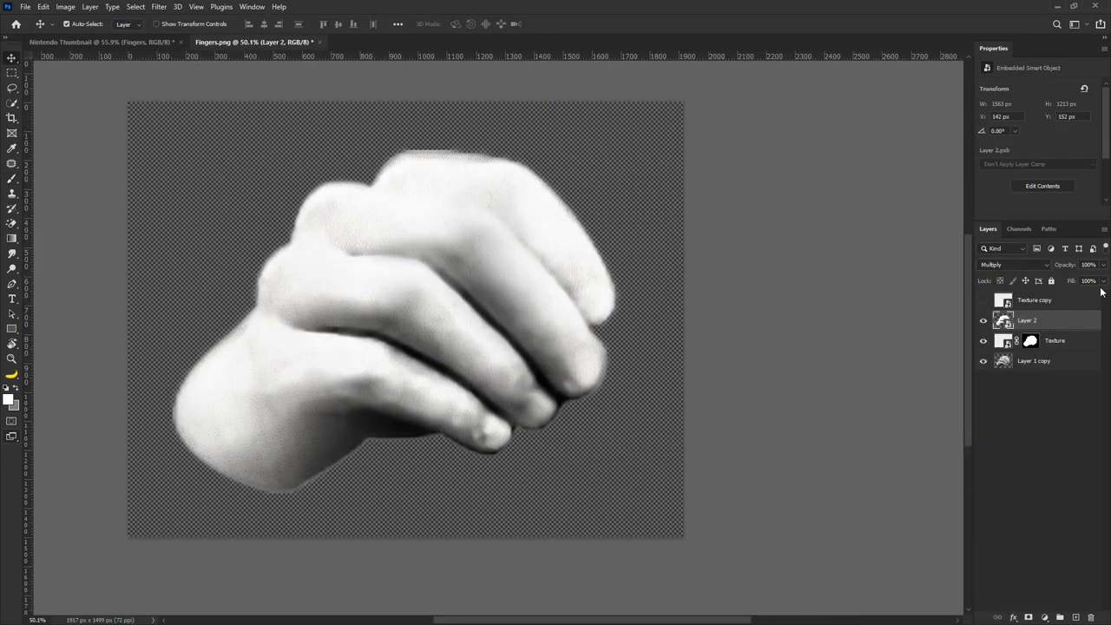
- Darken the glove shading with a duplicated hand layer set to Multiply
click(656, 42)
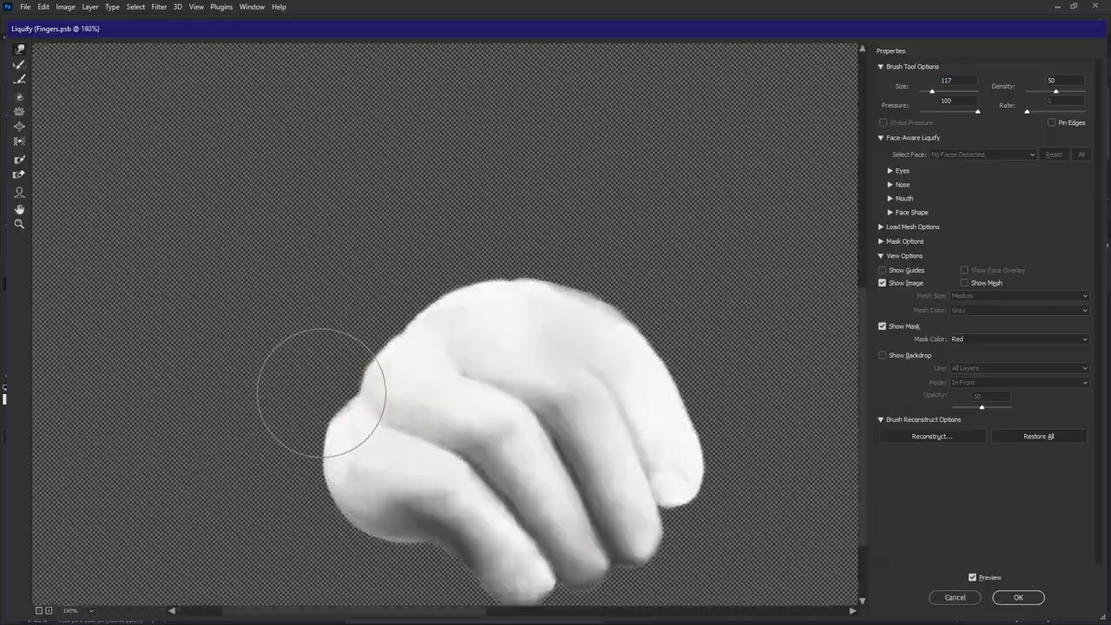
- Push the glove's edge inward with Liquify so the fist looks rounder
click(1017, 597)
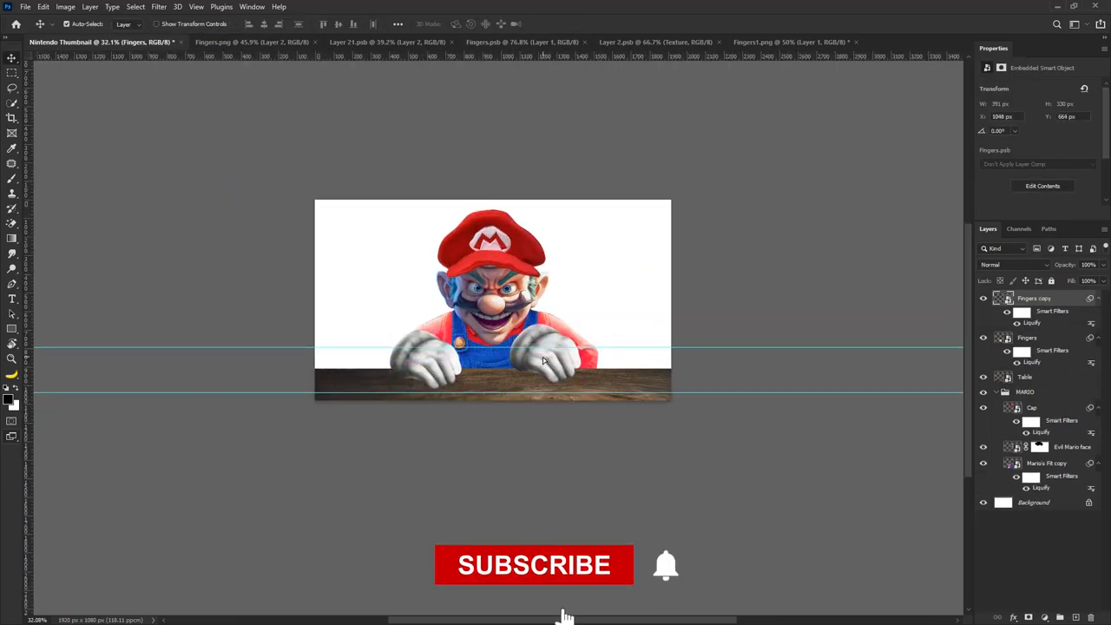
- Position the gloved Fingers layers gripping the wooden table edge in front of Mario
click(535, 566)
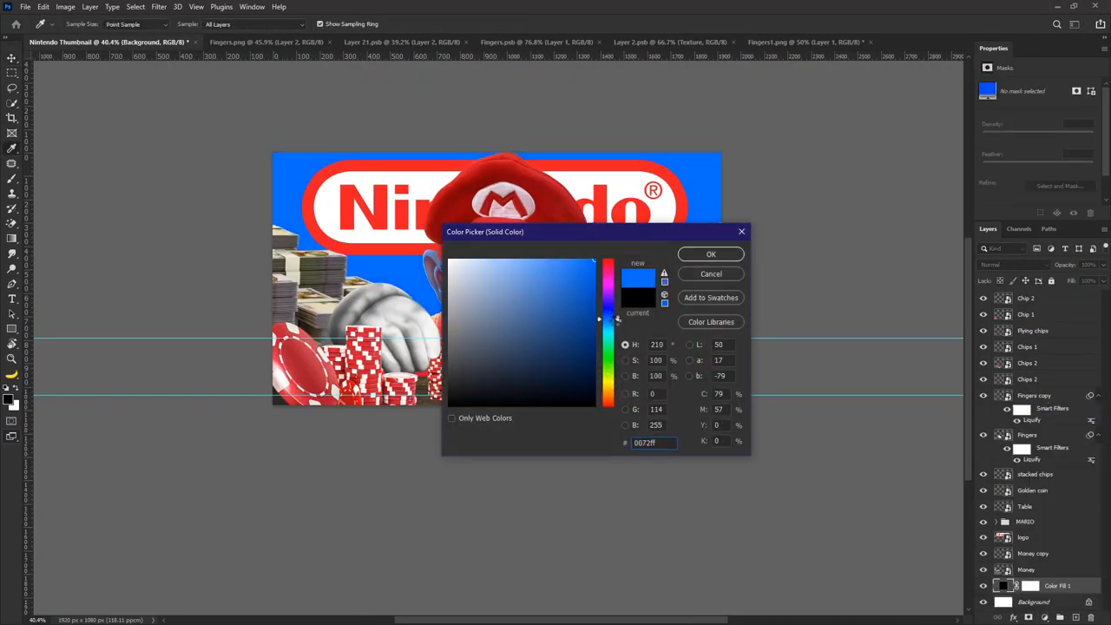
- Fill a Solid Color layer with blue behind the Nintendo logo, cash and chips
click(710, 254)
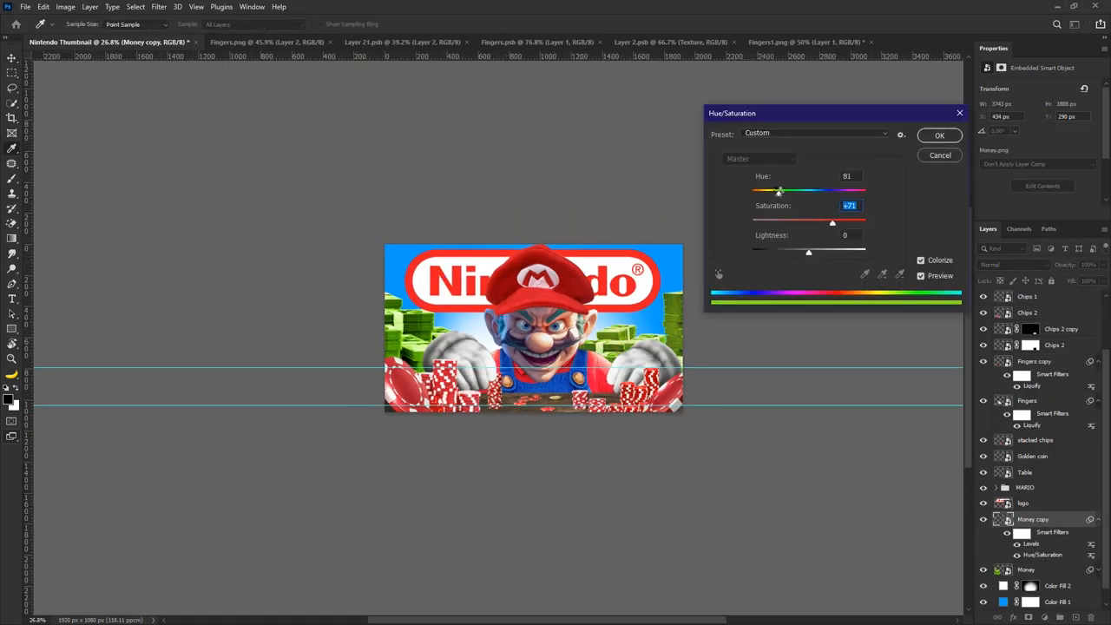
- Apply a Hue/Saturation shift to the Money copy layer, tinting the cash stacks
click(940, 135)
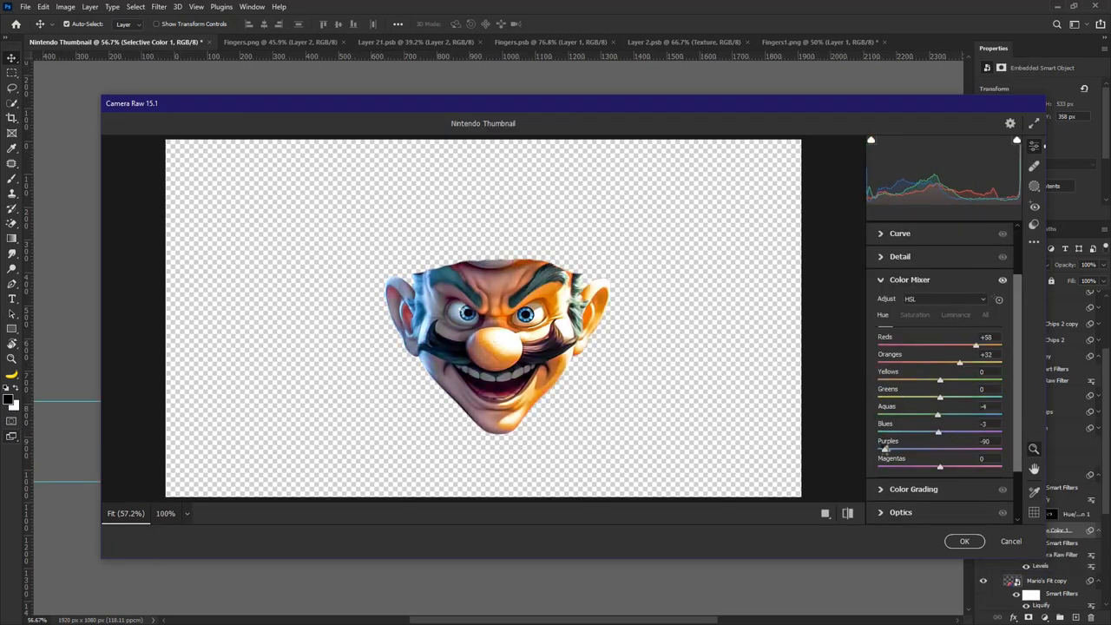
- Tweak the Reds and Oranges in the Camera Raw Color Mixer on Mario's face
click(965, 542)
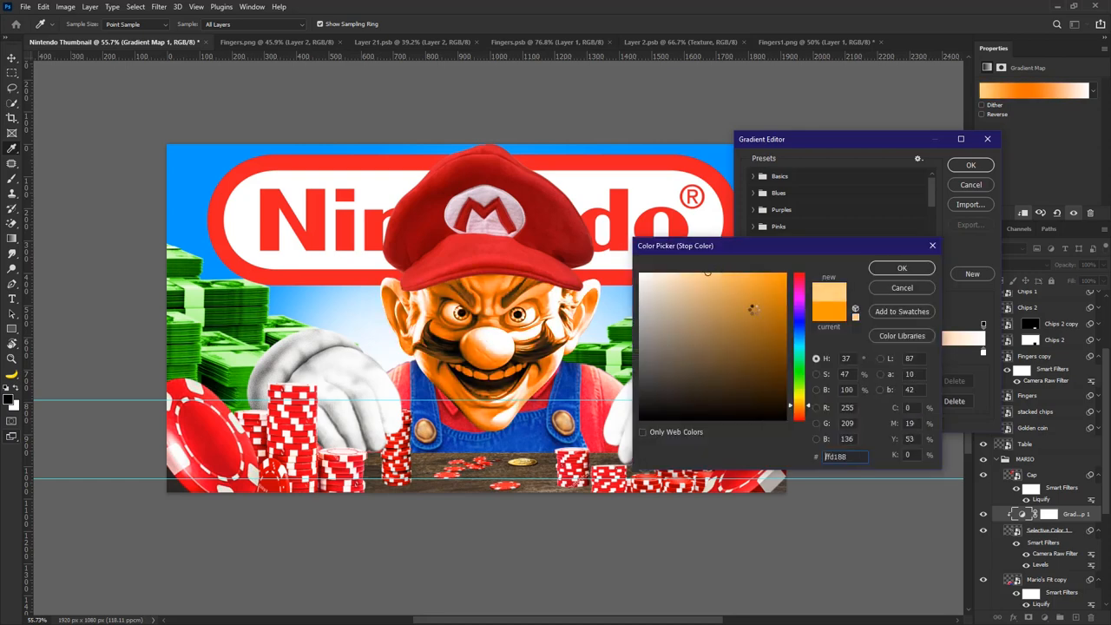
- Confirm the red-to-orange gradient map that tints Mario's face
click(901, 267)
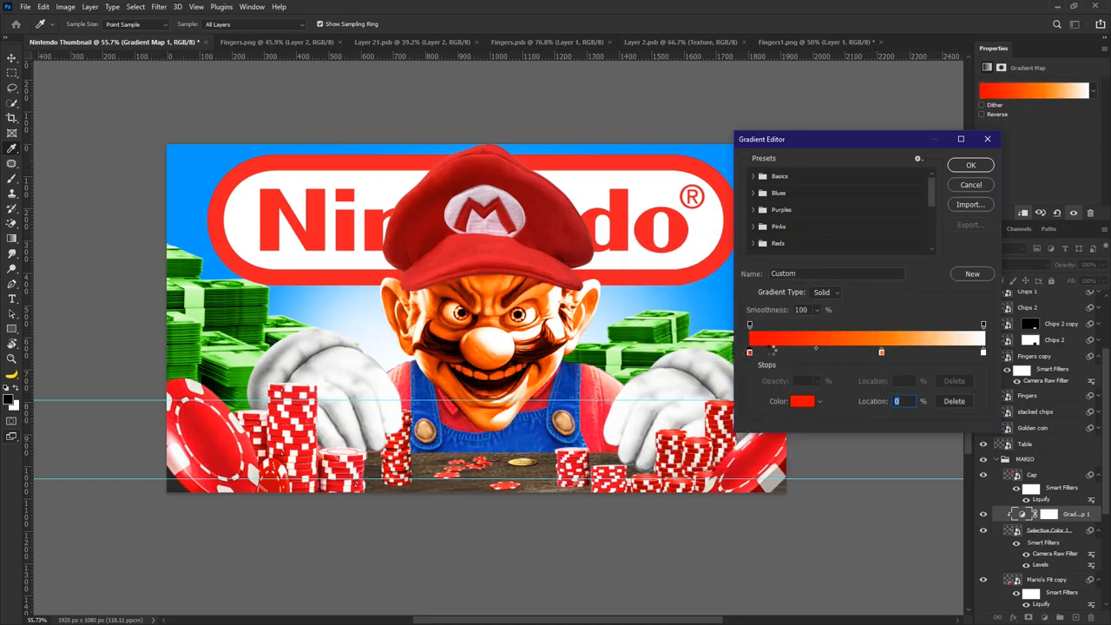
click(970, 165)
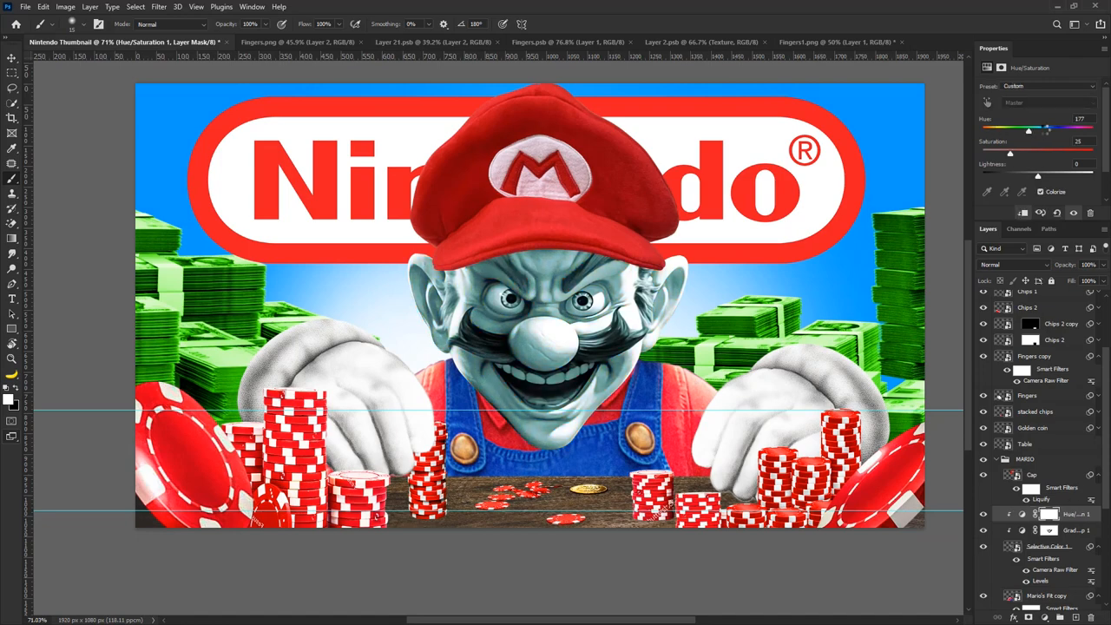
- Paint the lowered-saturation mask onto Mario's face so it turns pale grey
drag(1028, 128, 1052, 129)
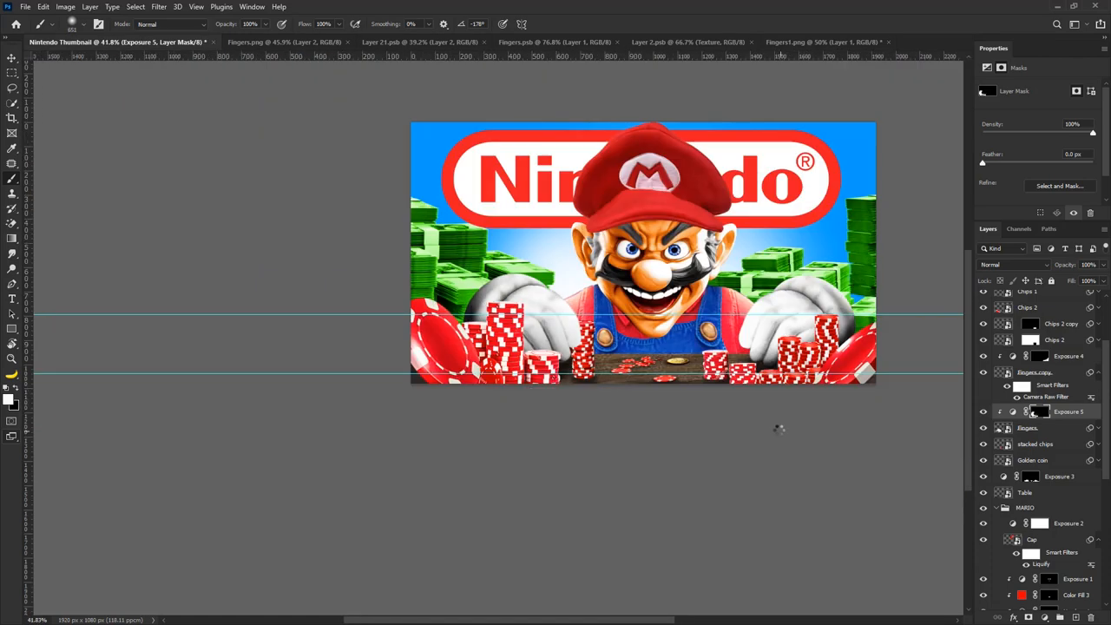
- Apply Filter > Blur > Motion Blur to the lower-left poker chip (Chip 2)
click(158, 7)
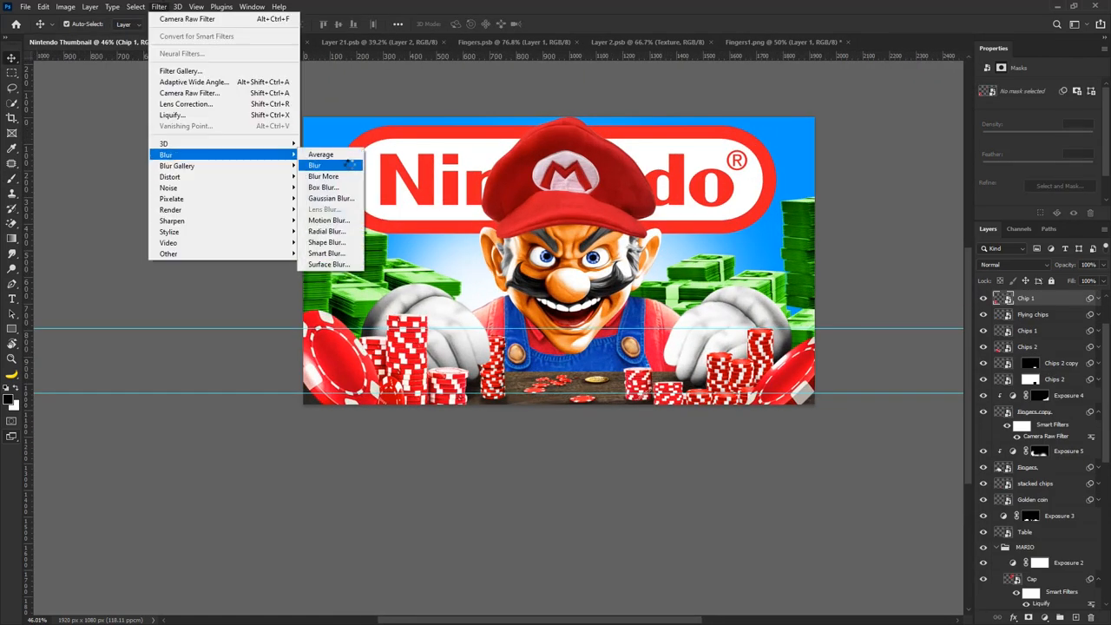
click(328, 219)
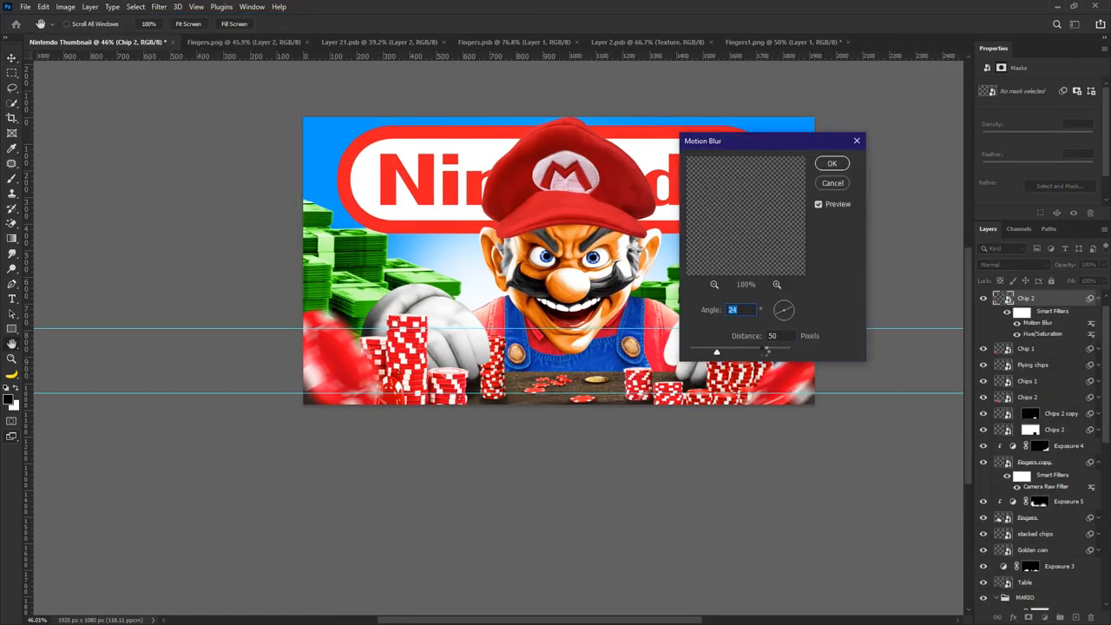